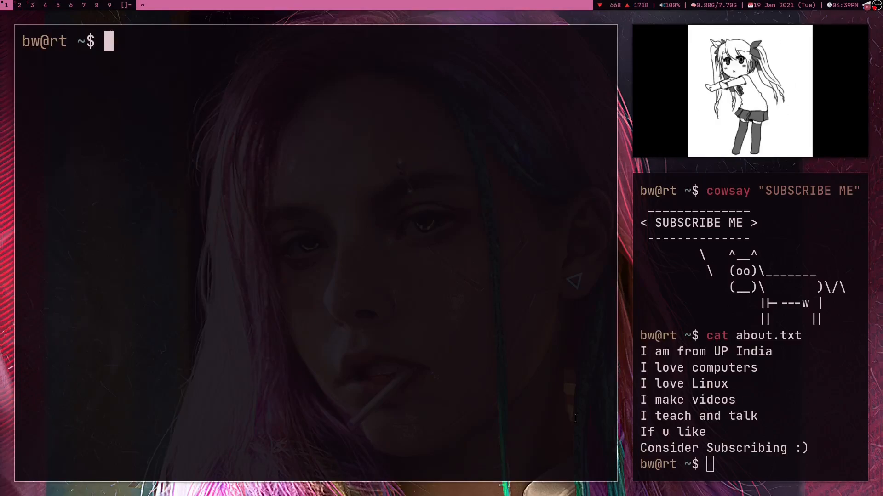
- Print dl-info.txt with cat, showing the header and nine rows of file names, speeds and minutes
type("cat")
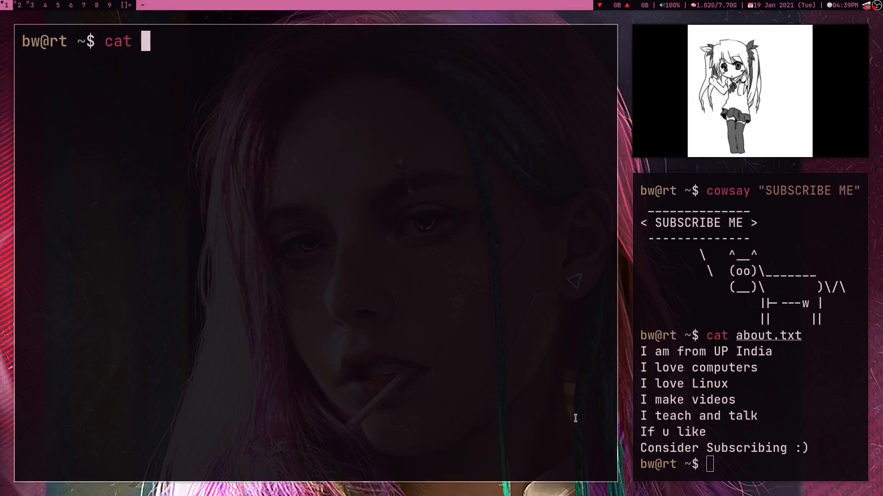
type("dl-info.txt")
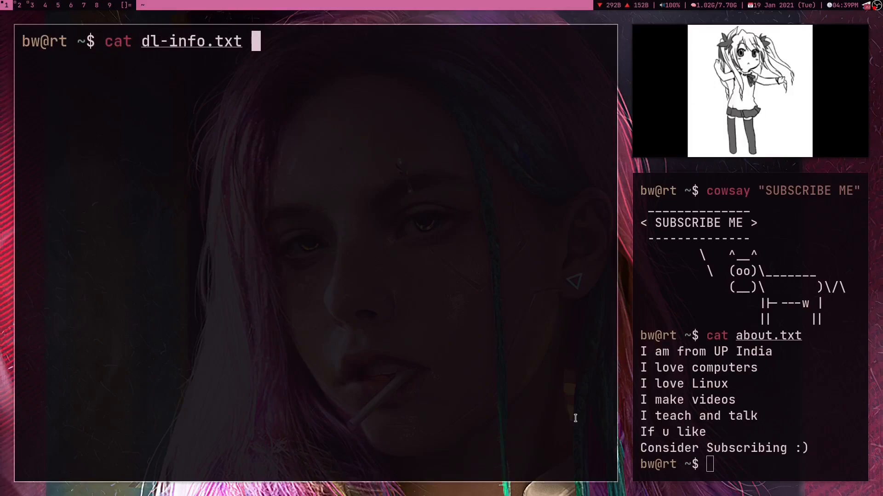
key("Enter")
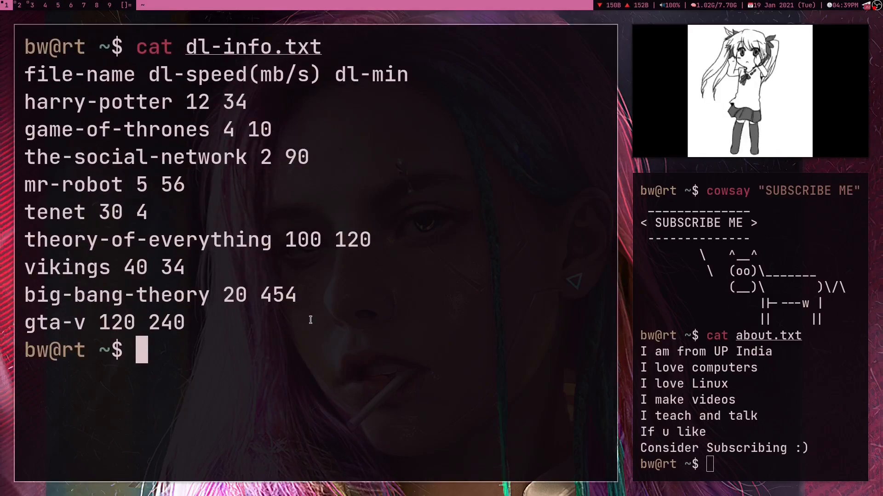
double_click(60, 102)
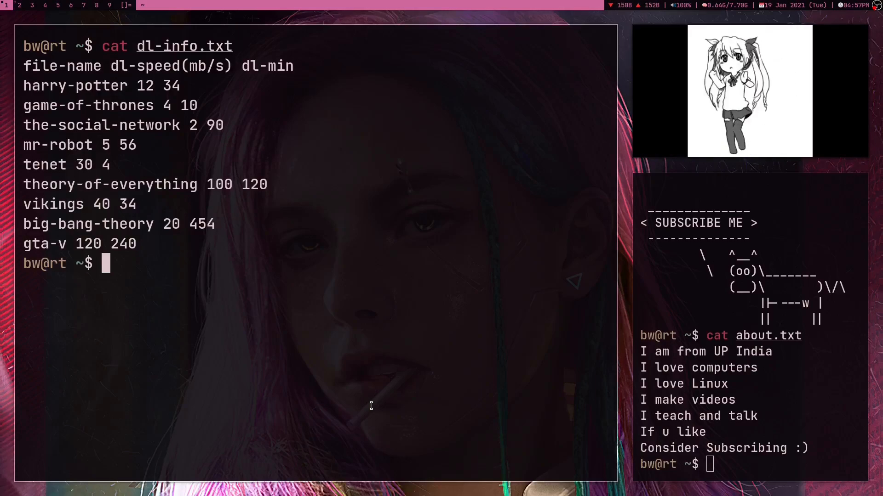
- In a Python REPL compute 34*60 = 2040 and 2040*12 = 24480, then quit back to the shell
type("python")
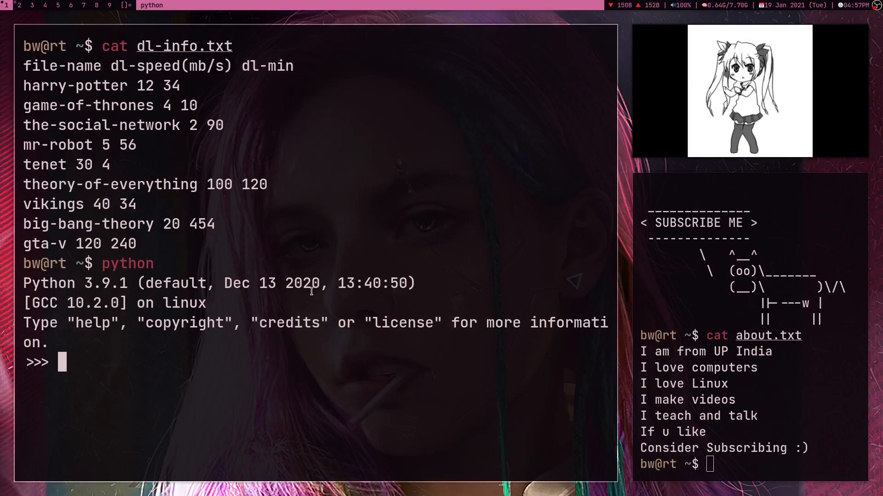
type("34*60")
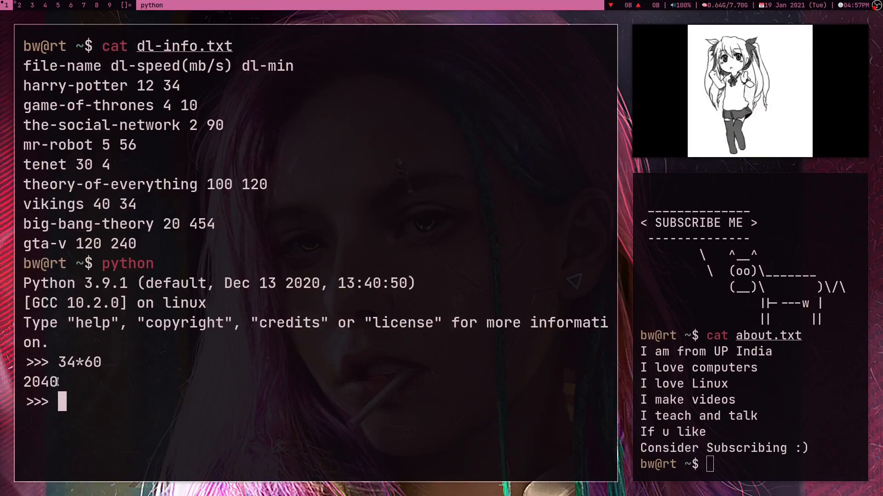
double_click(75, 86)
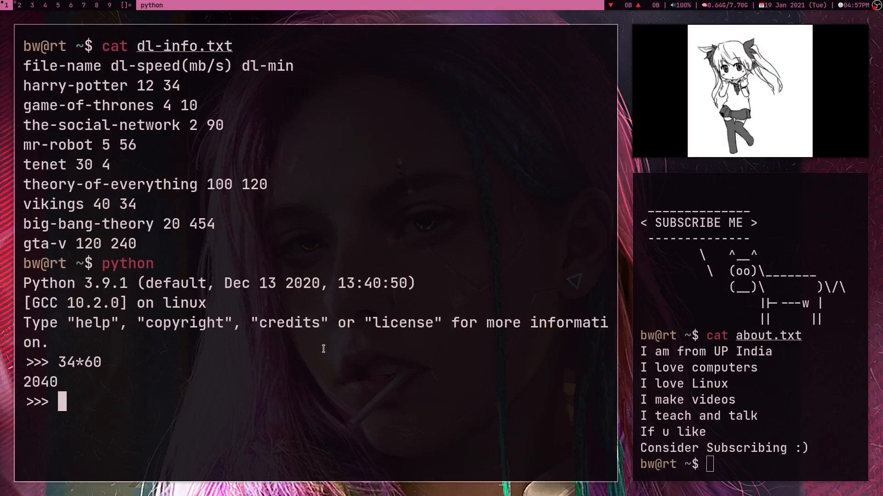
type("2040*12")
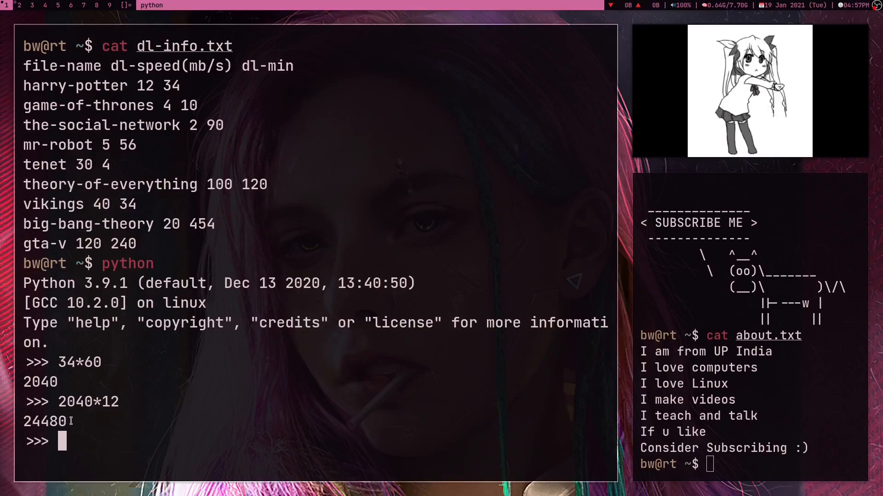
mouse_move(77, 110)
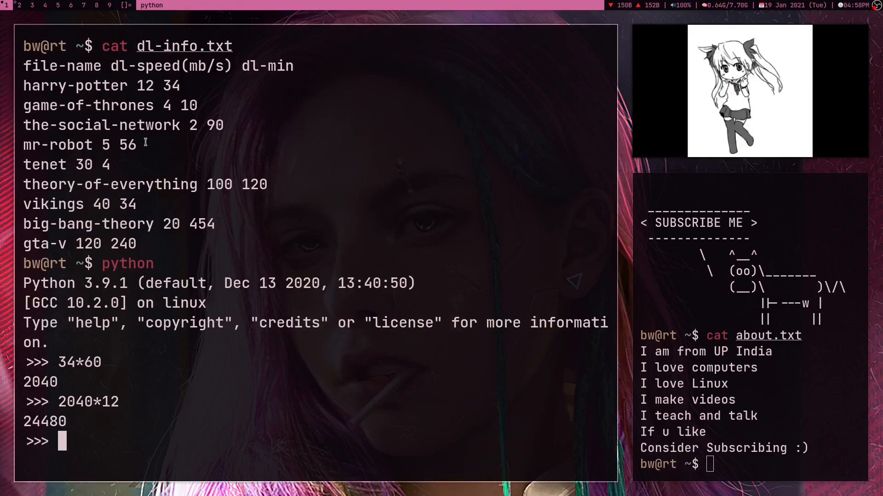
type("quit")
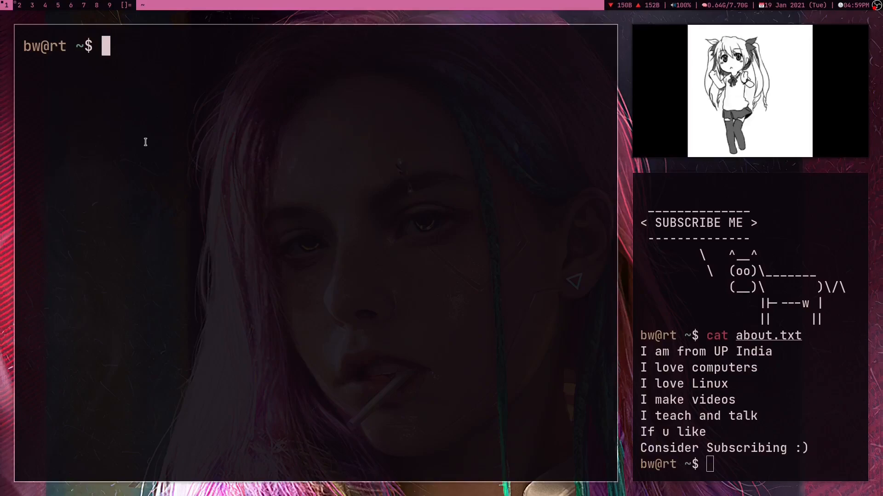
- Run awk '{print}' dl-info.txt to echo every line of the file, header included
type("awk")
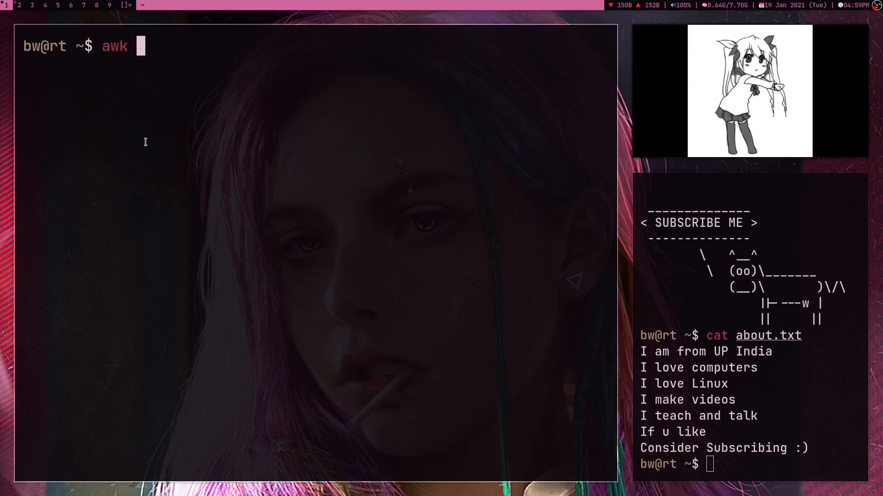
type("'")
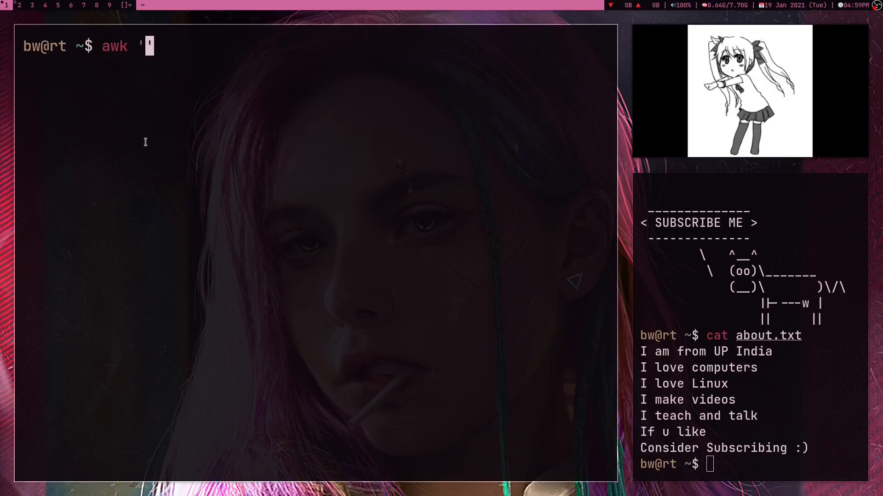
type("{print}")
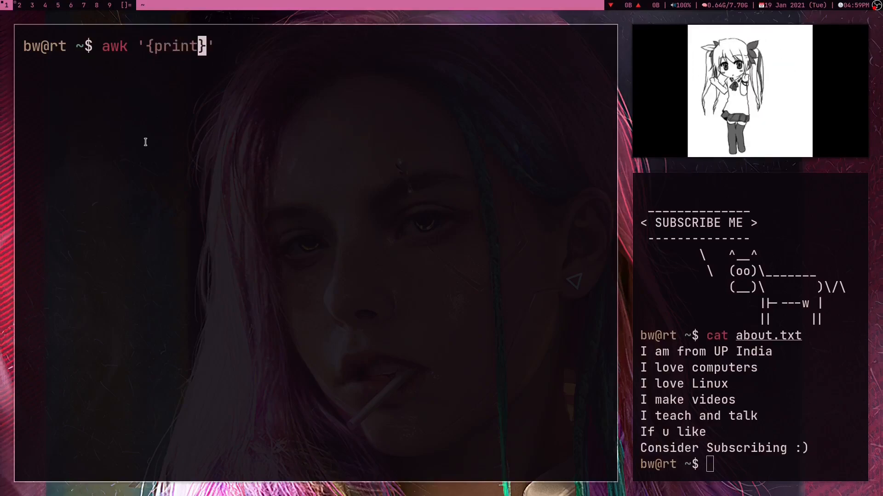
type("dl-inf")
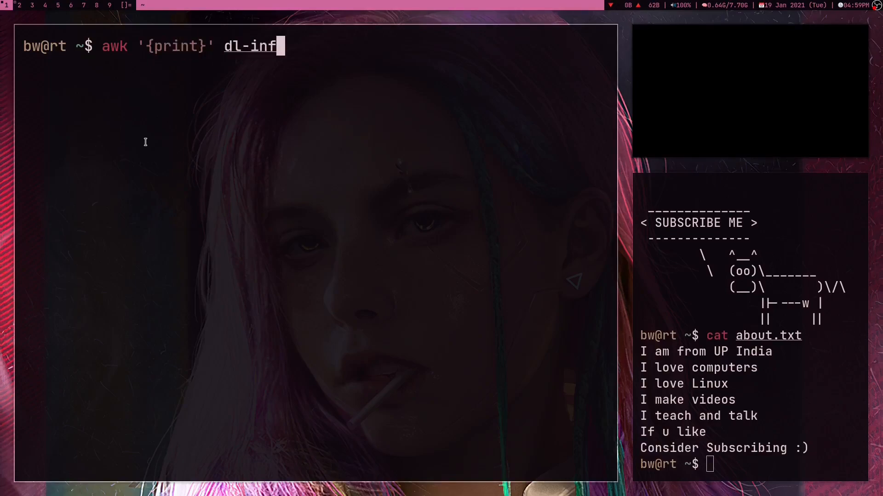
type("o.txt")
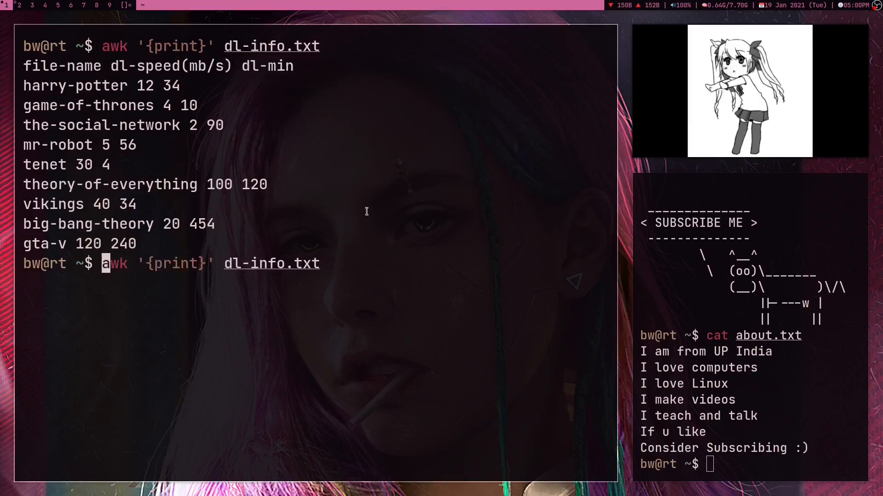
- Add an NR>1 condition to skip the header and make awk print $2*$3 for each row
type("NR")
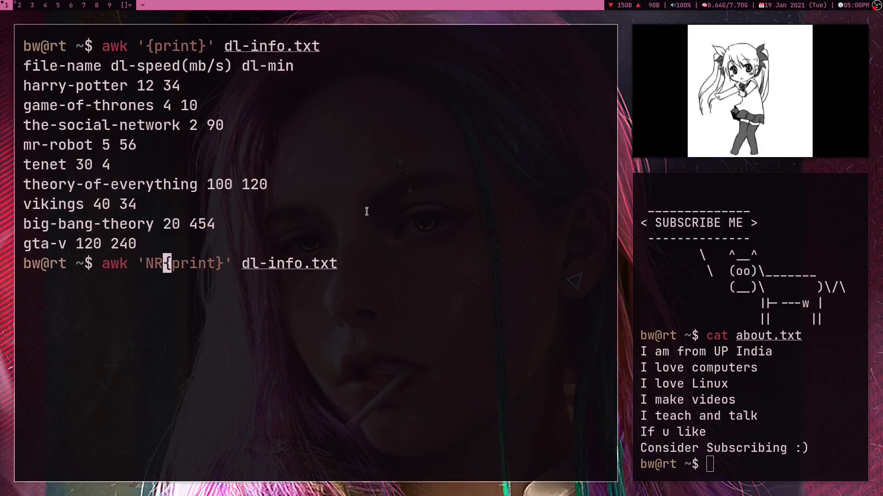
type(">1")
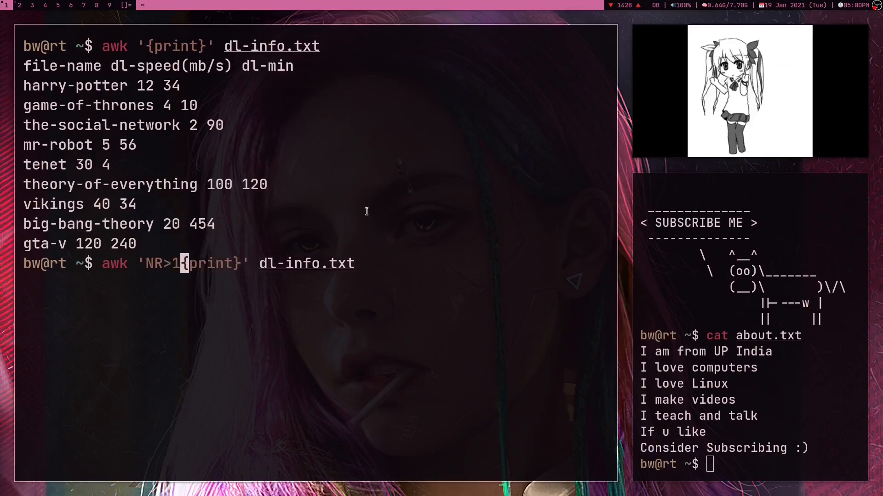
type("\" \"")
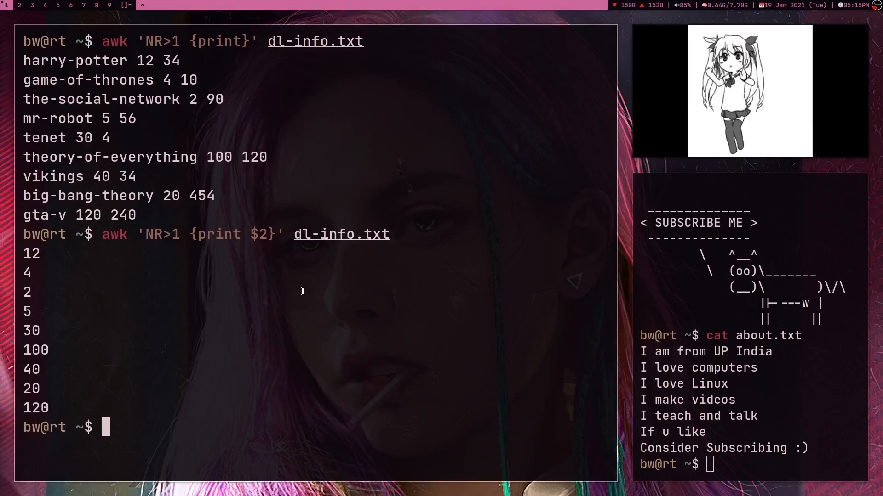
type("awk 'NR>1 {print $}' dl-info.txt")
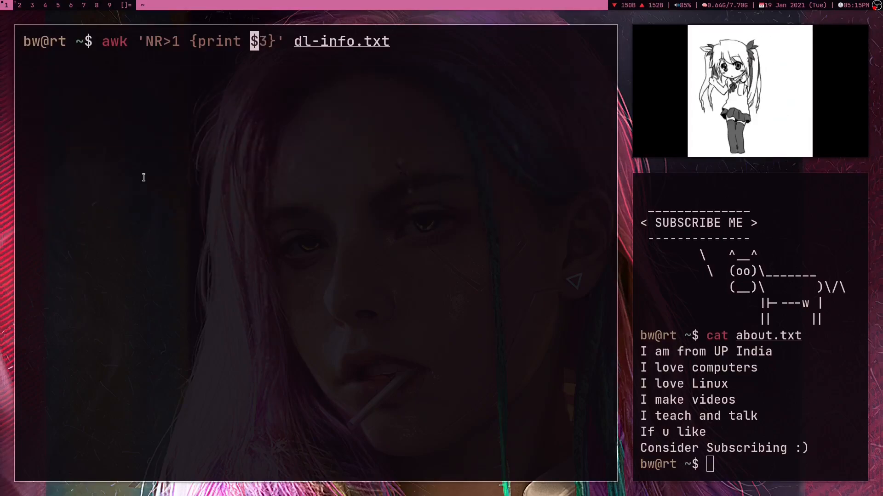
type("$2$")
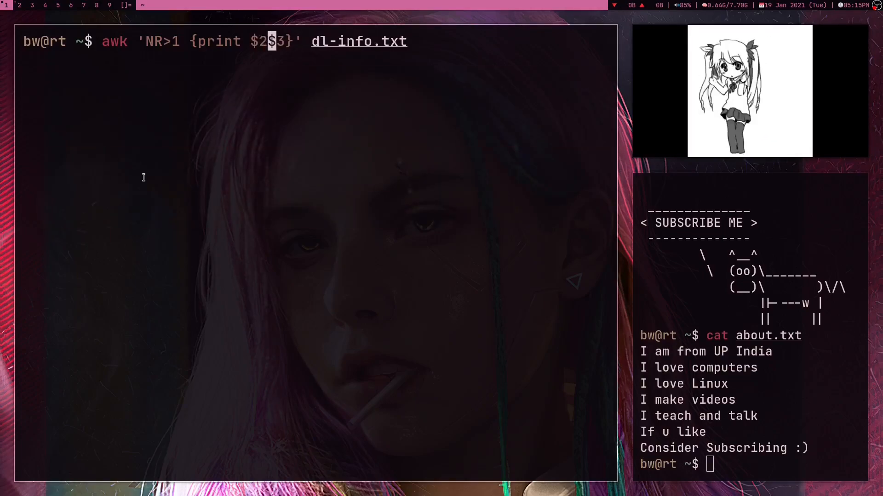
type("*")
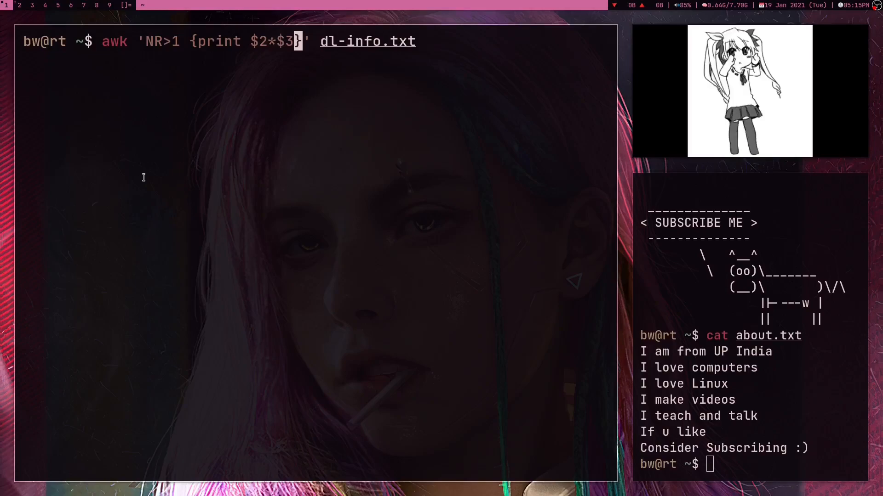
type("*3")
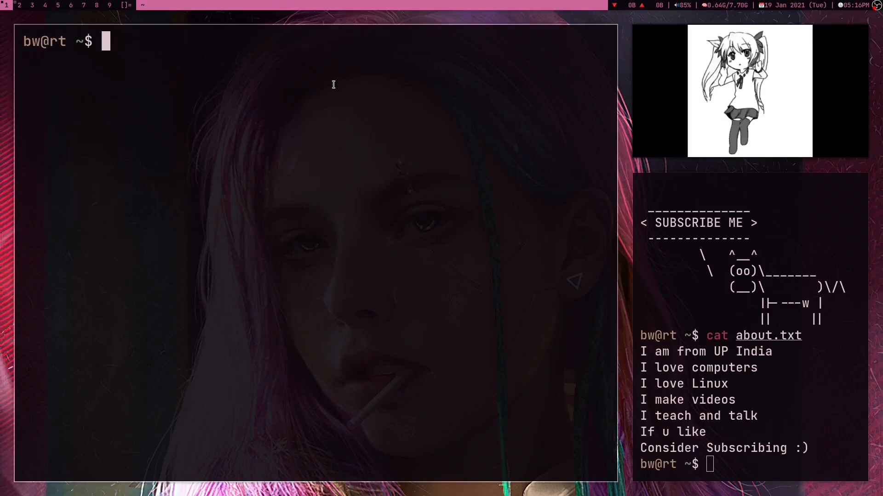
- Accumulate sum+=$2*$3*60 per row and append an END {print sum} block
type("awk 'NR>1 {print $2*$3*60}' dl-info.txt")
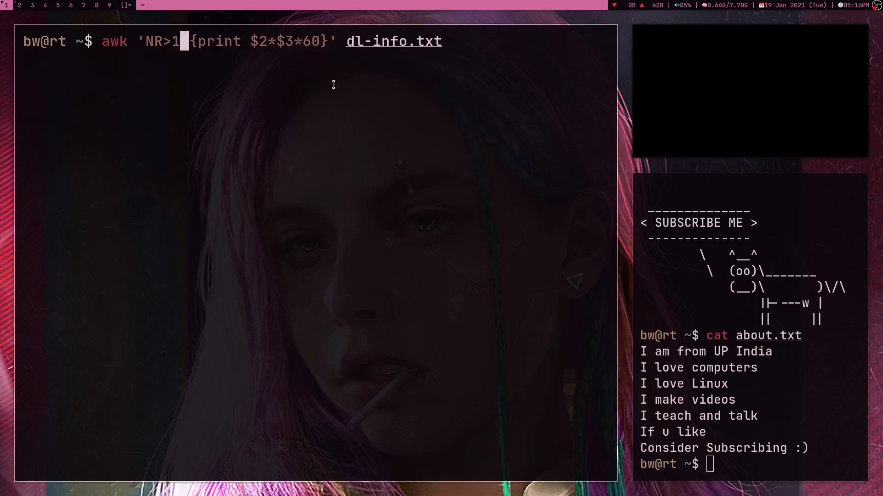
type("su")
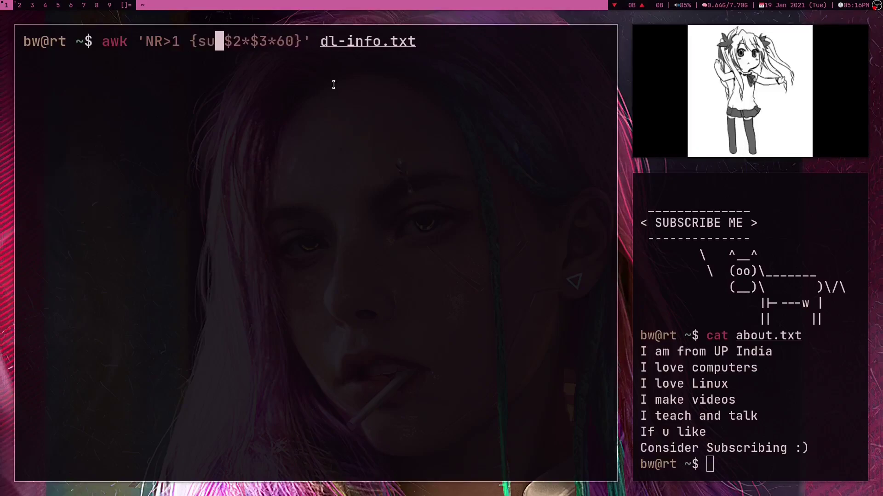
type("m+=")
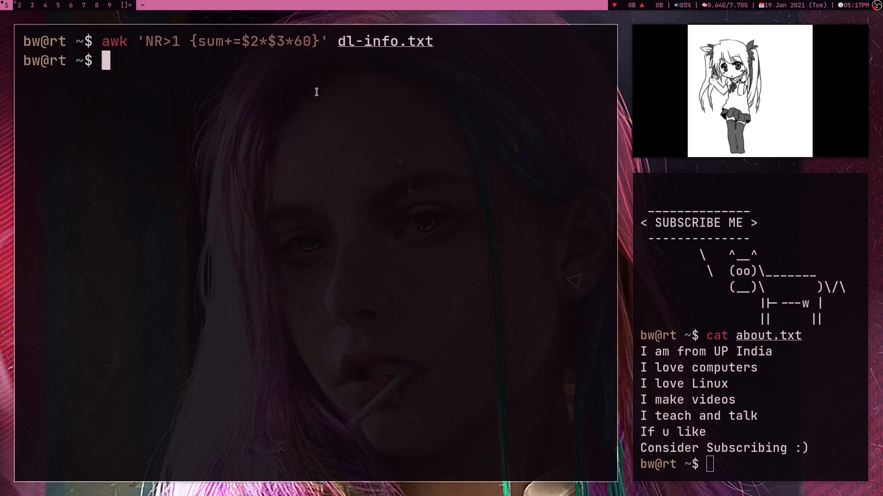
key("Up")
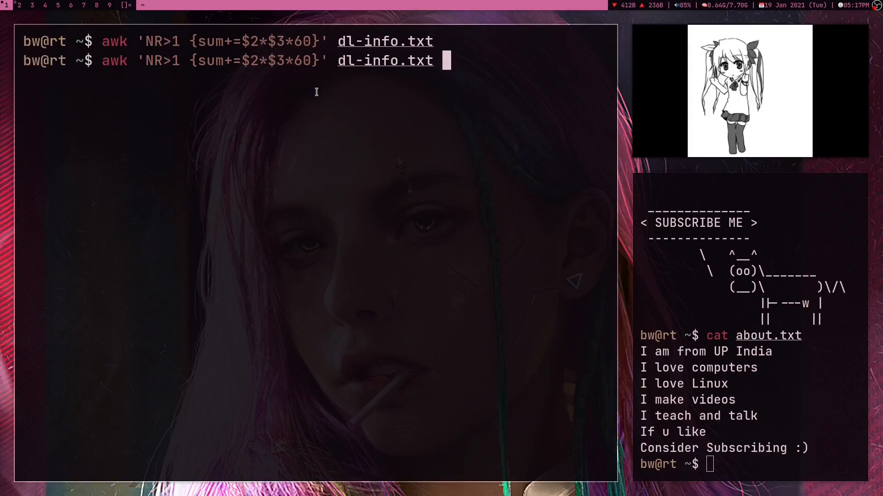
type("{}")
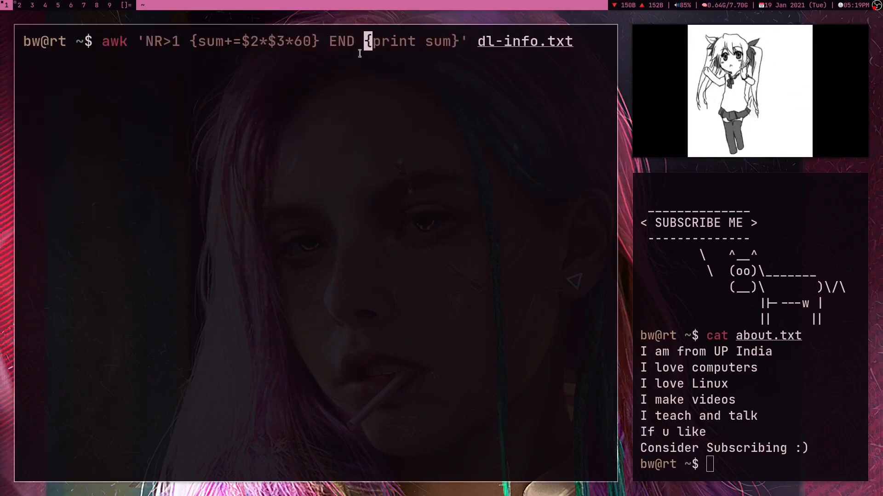
- Run the END-block command to get 3136080, try BEGIN instead, then revert to END
double_click(390, 41)
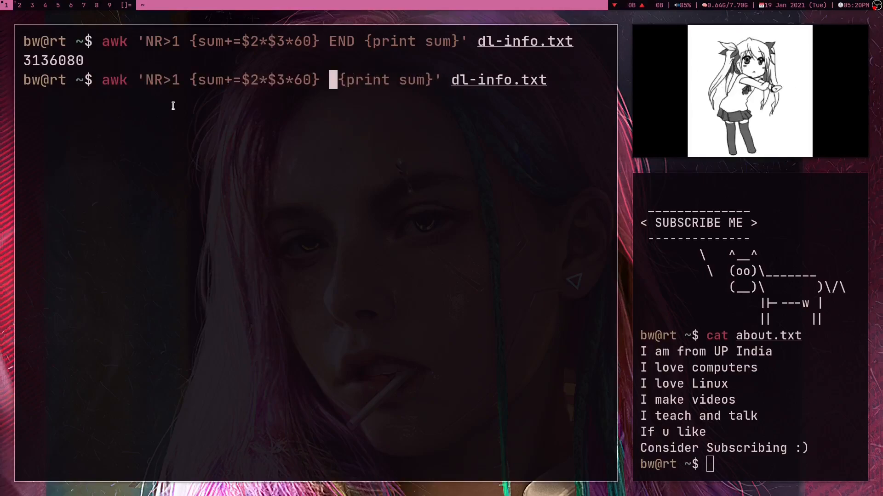
type("BEGIN")
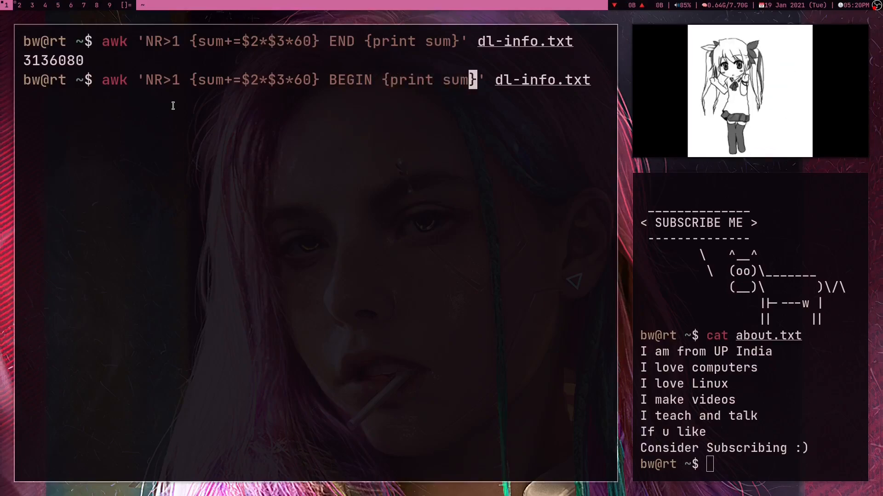
key("ctrl+c")
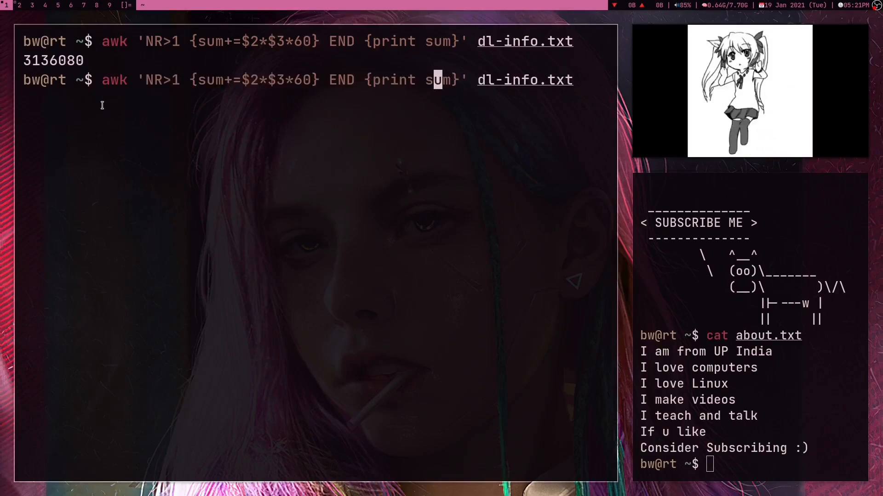
- Divide the printed sum by 1024 and label it GB, giving 3062.58GB with and without NR>1
type("/1024")
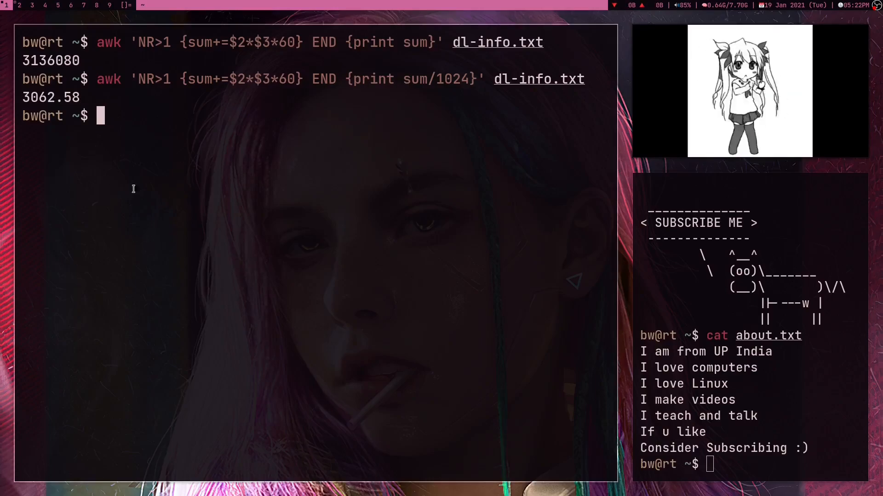
mouse_move(329, 293)
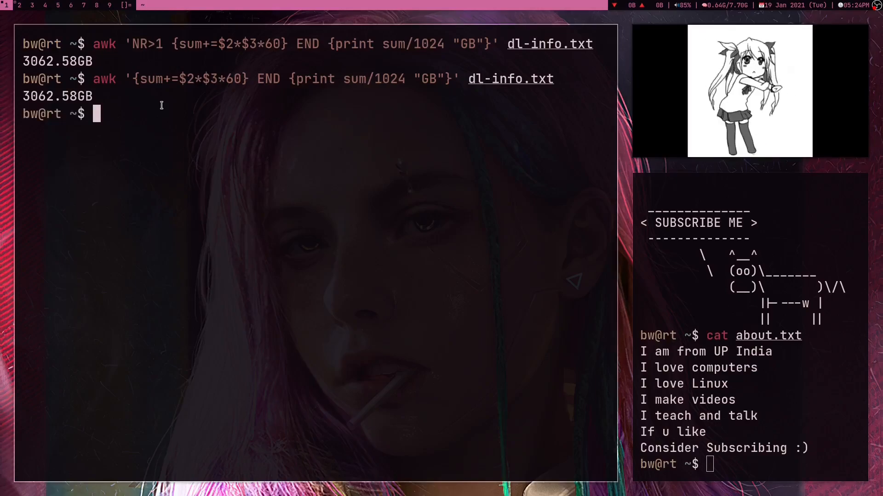
- Clear the terminal and start changing directory into books
left_click_drag(129, 79, 461, 79)
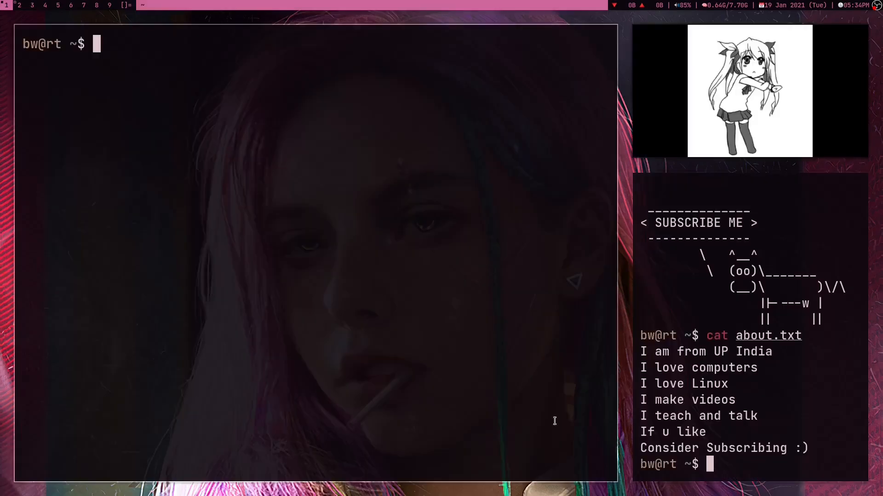
type("cd books")
type("zathura The_A")
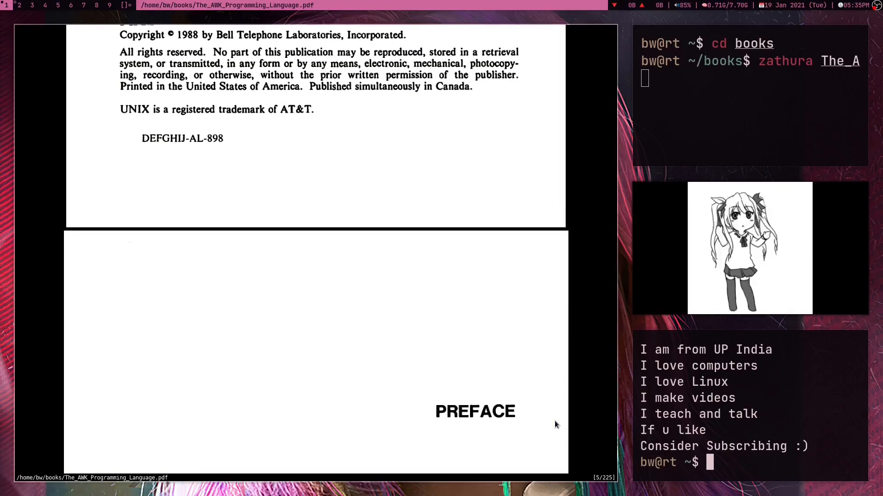
- Scroll The AWK Programming Language PDF from its contents to the operator summary table
scroll("down", 3)
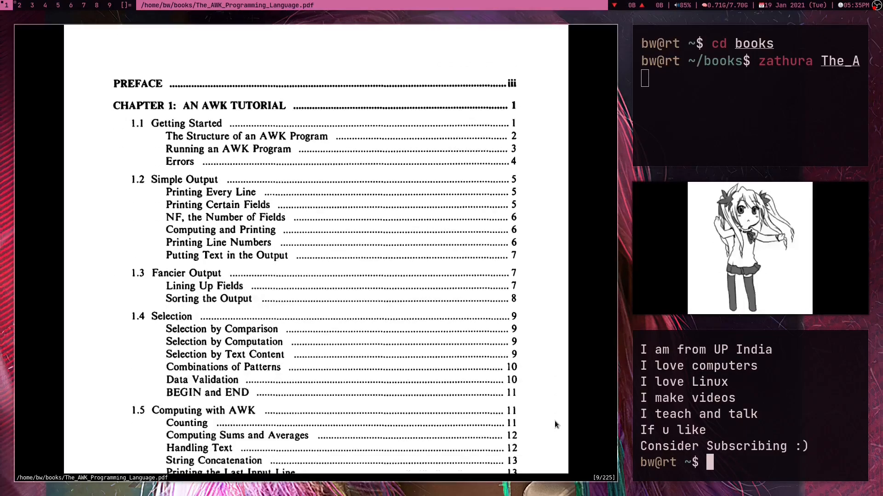
scroll("down", 3)
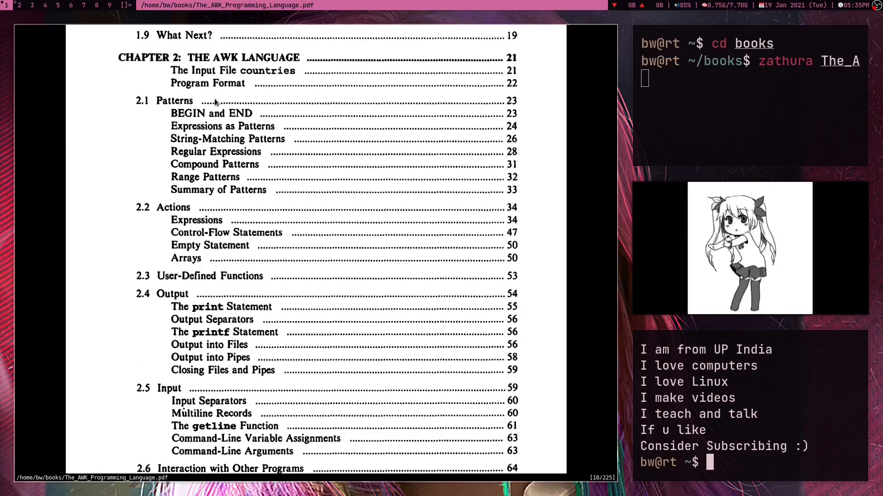
mouse_move(461, 173)
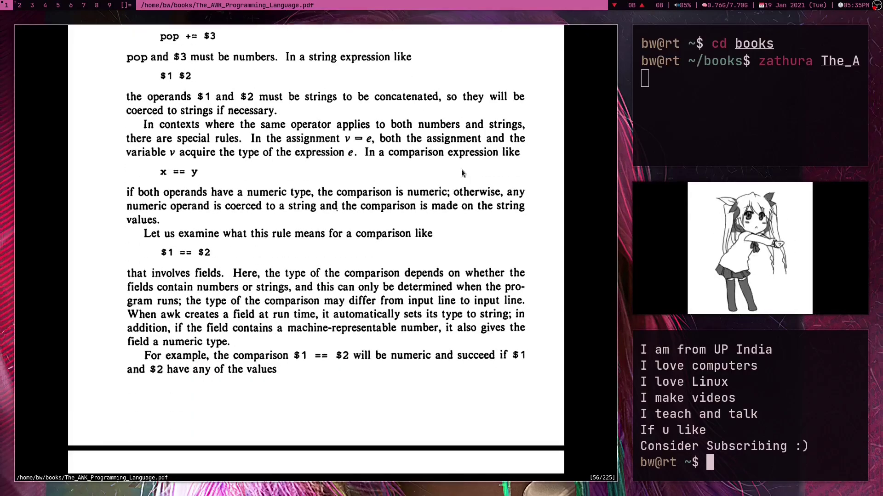
scroll("down", 3)
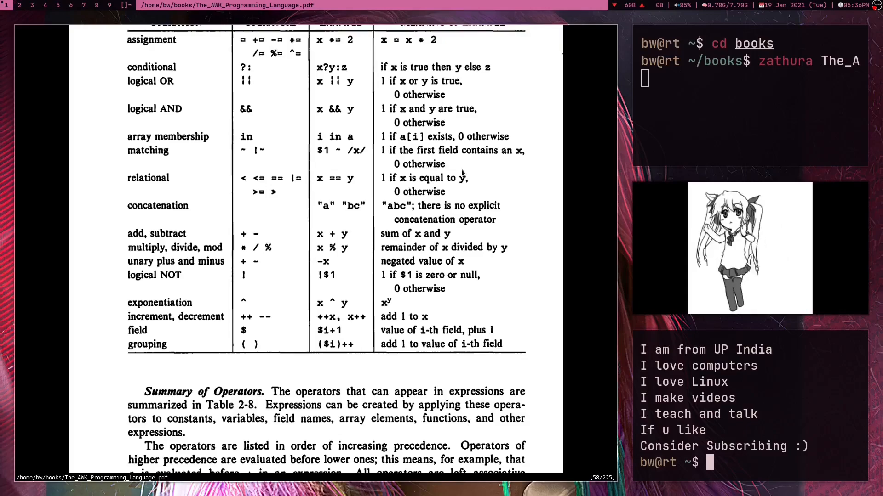